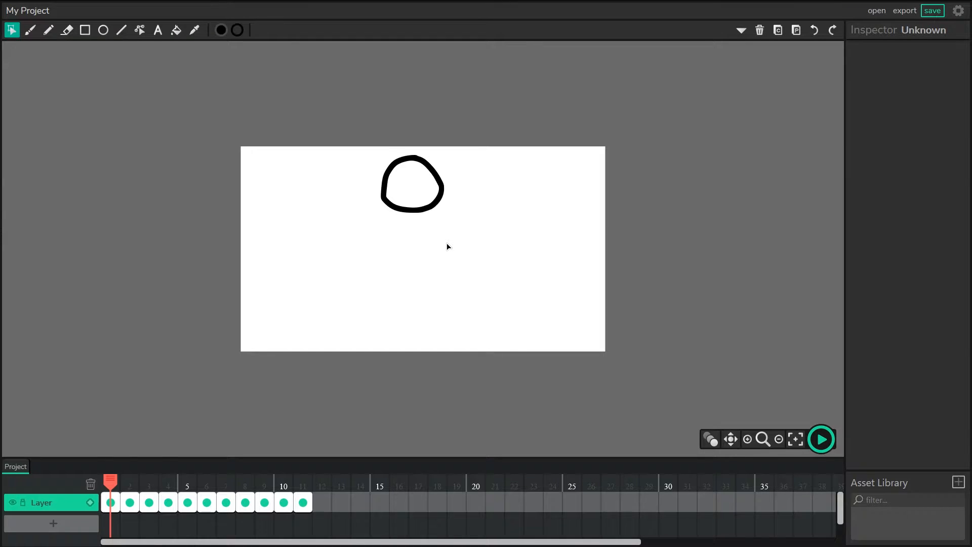
pyautogui.moveTo(523, 281)
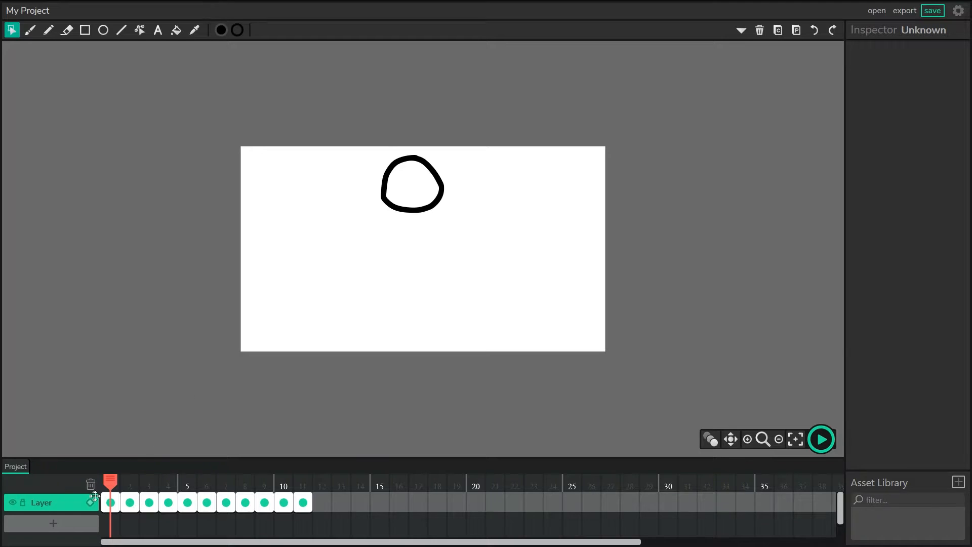
# Step: Preview the bouncing ball animation and stop playback
pyautogui.click(820, 438)
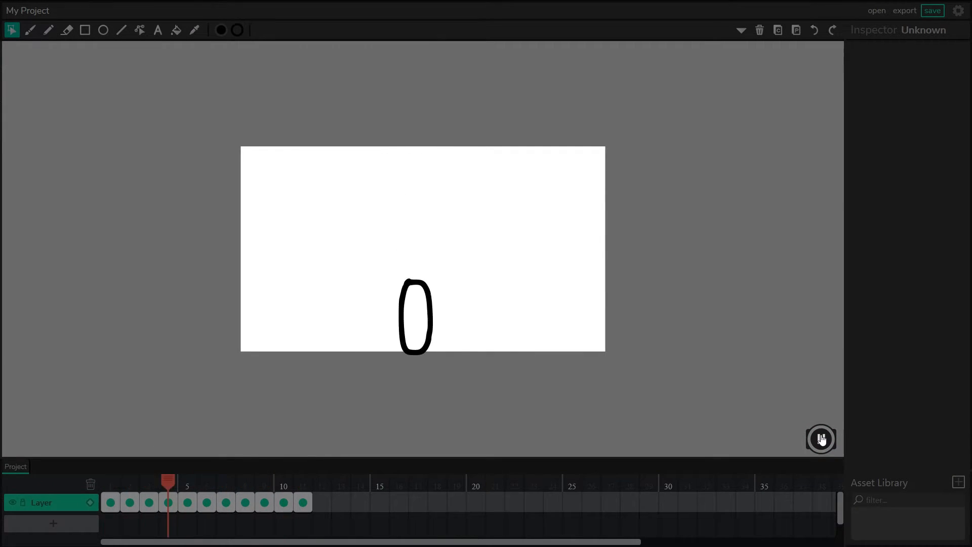
pyautogui.click(820, 438)
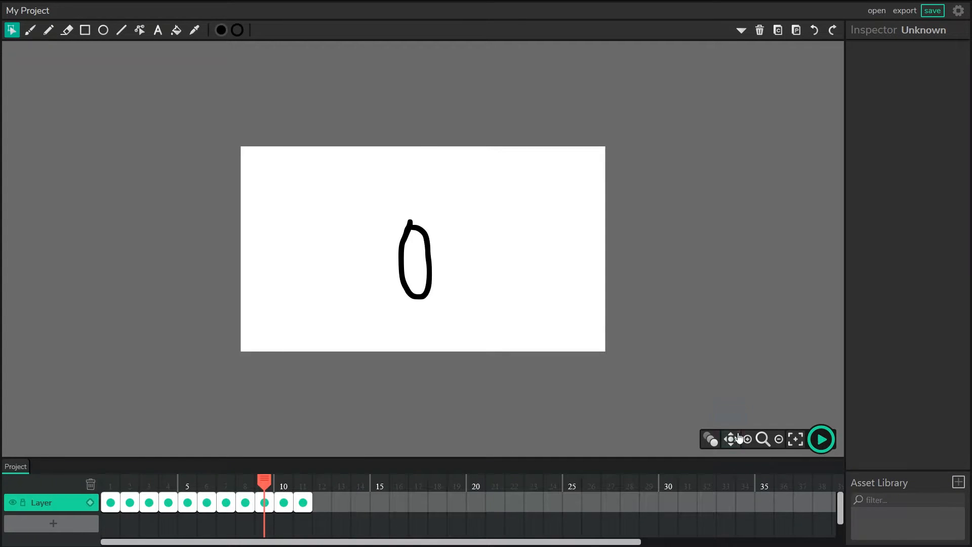
pyautogui.moveTo(630, 425)
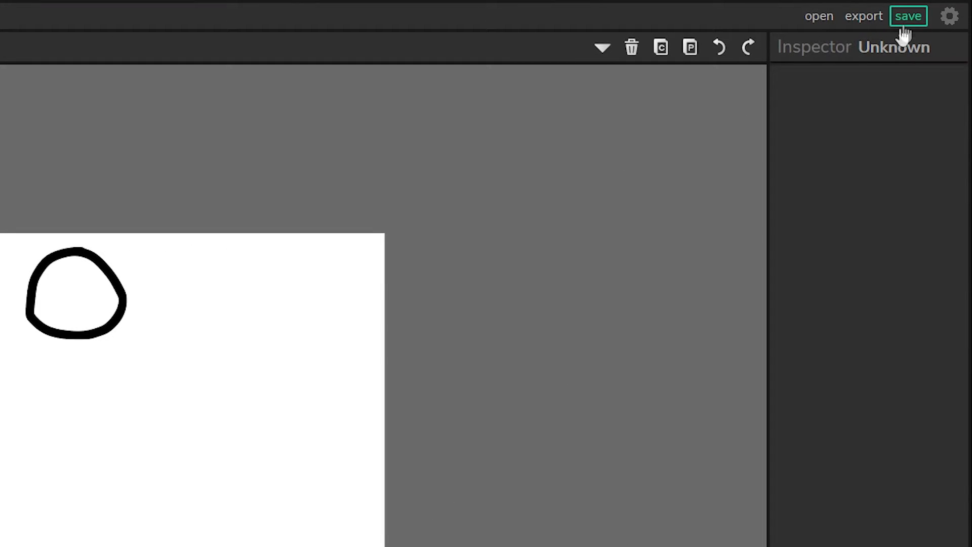
pyautogui.moveTo(954, 25)
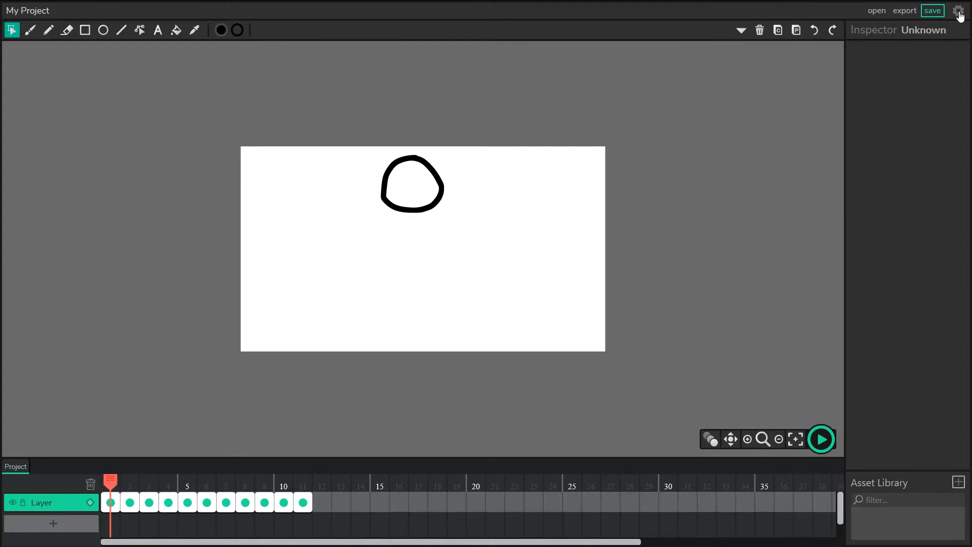
# Step: Rename the project from 'My Project' to 'BouncingBall' in Project Settings and save
pyautogui.click(960, 11)
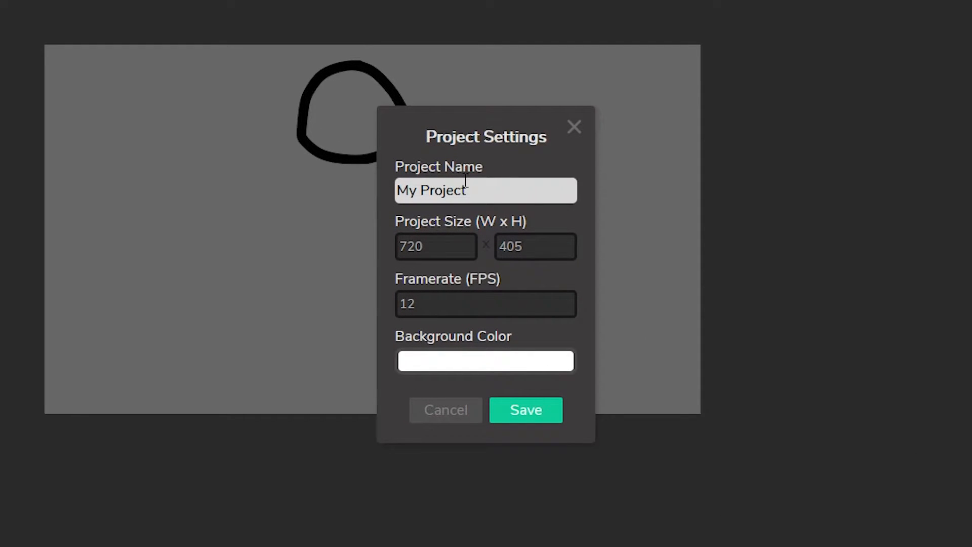
pyautogui.doubleClick(456, 190)
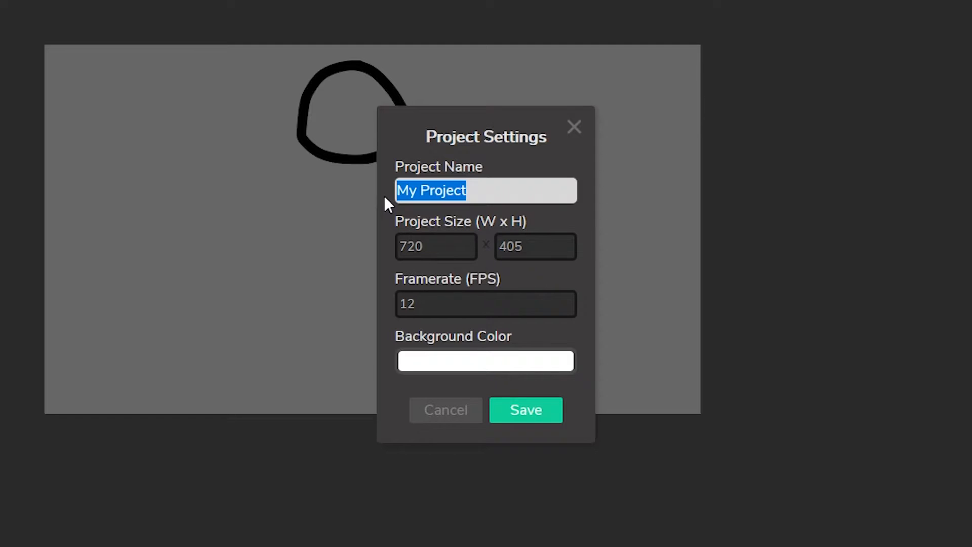
pyautogui.write('BouncingBall')
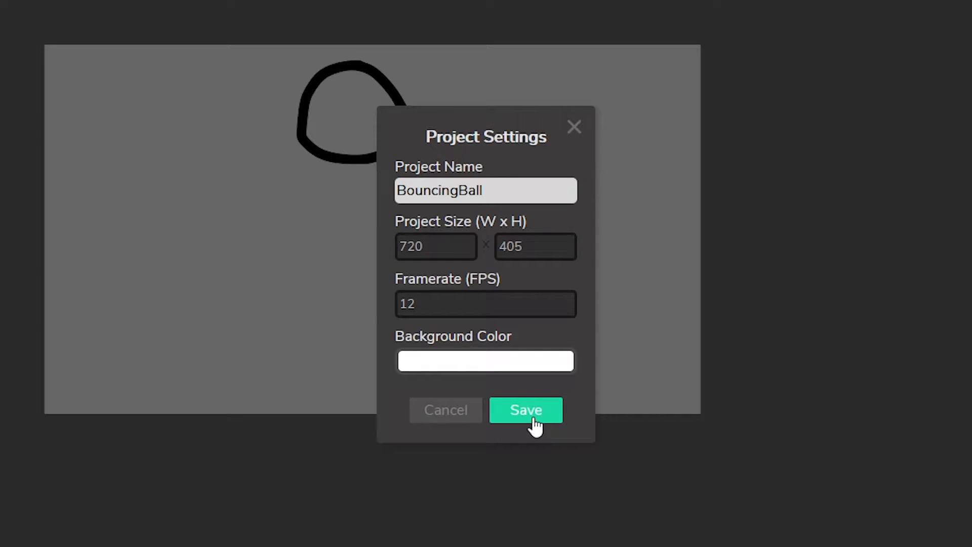
pyautogui.click(526, 410)
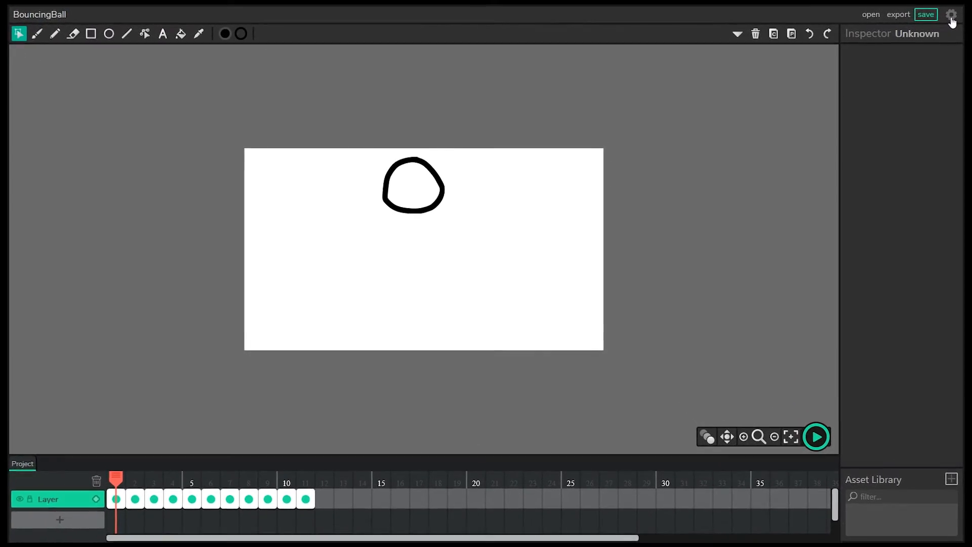
# Step: Resize the project canvas from 720×405 to 500×500 in Project Settings and save
pyautogui.click(953, 14)
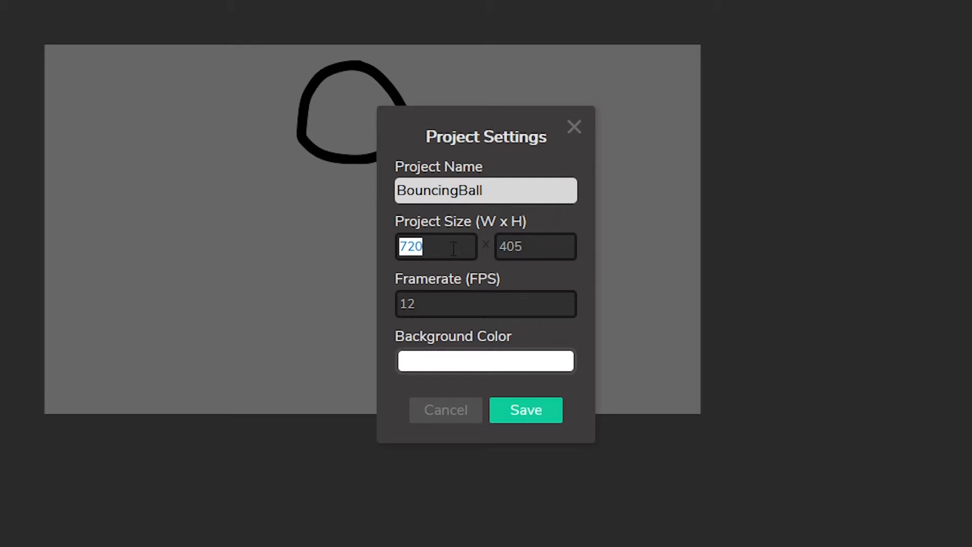
pyautogui.write('500')
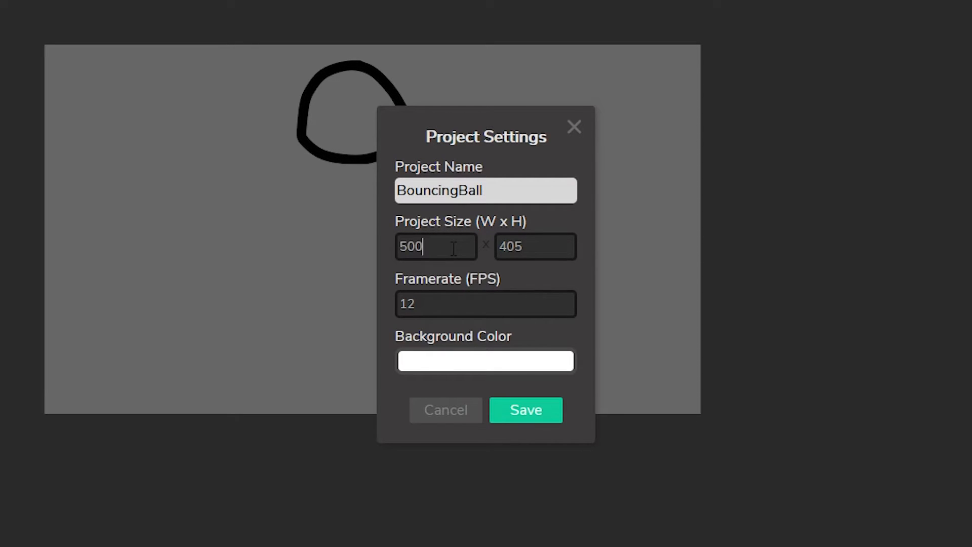
pyautogui.click(534, 246)
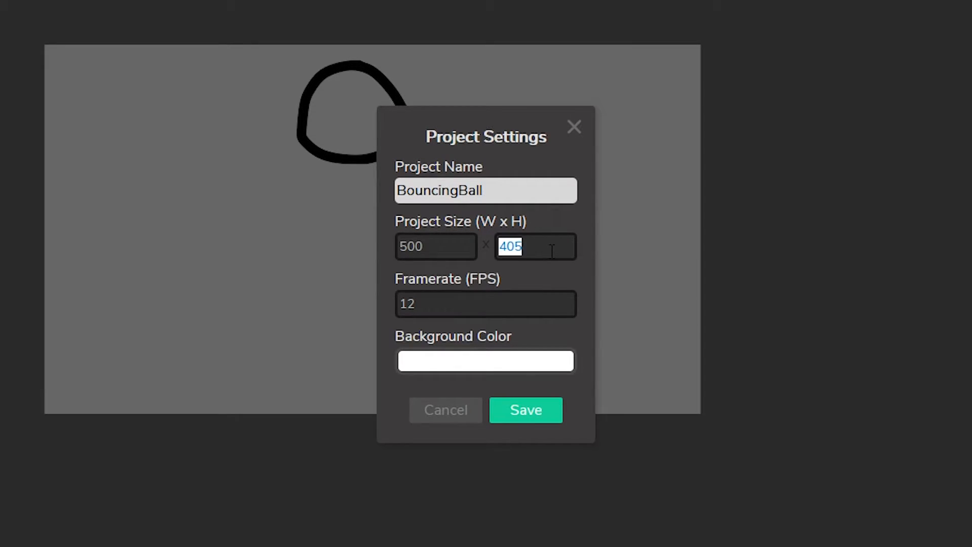
pyautogui.write('500')
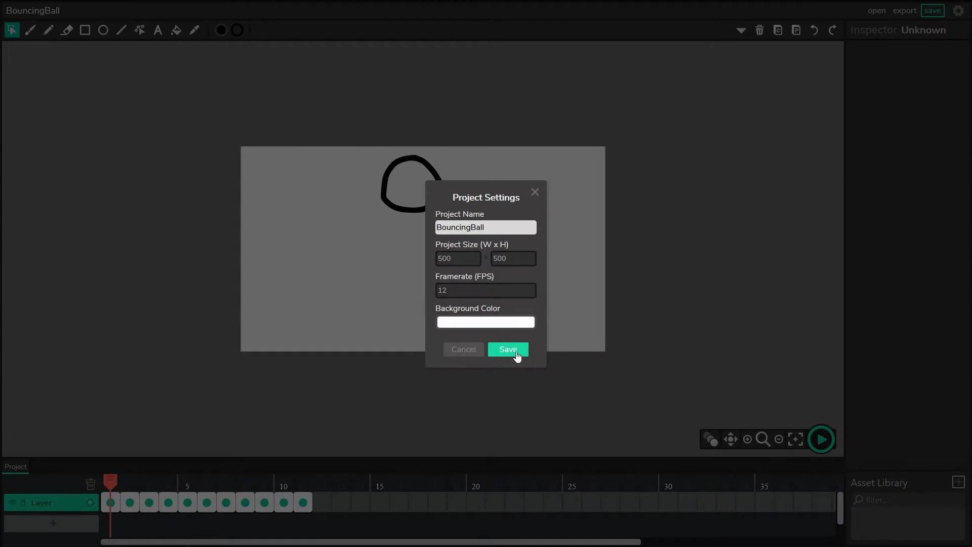
pyautogui.click(507, 349)
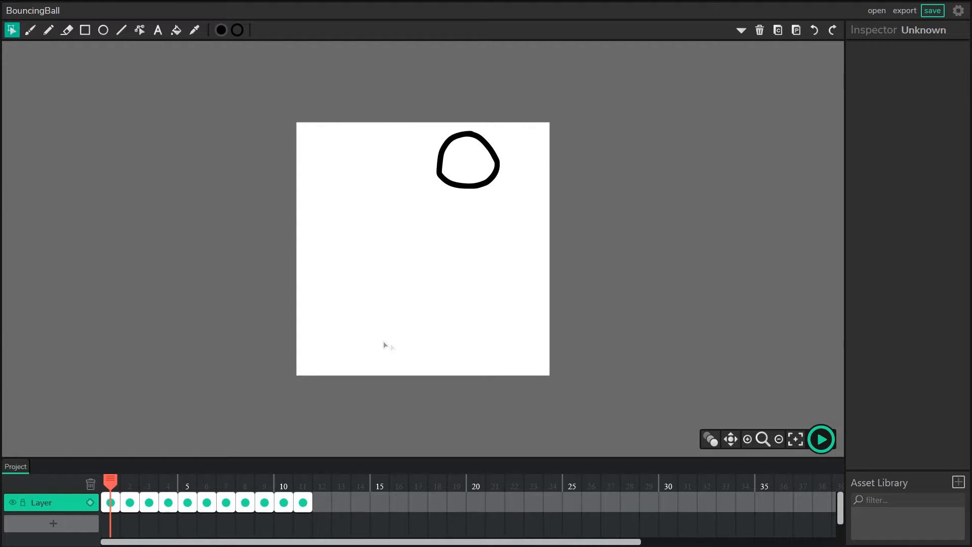
pyautogui.moveTo(595, 275)
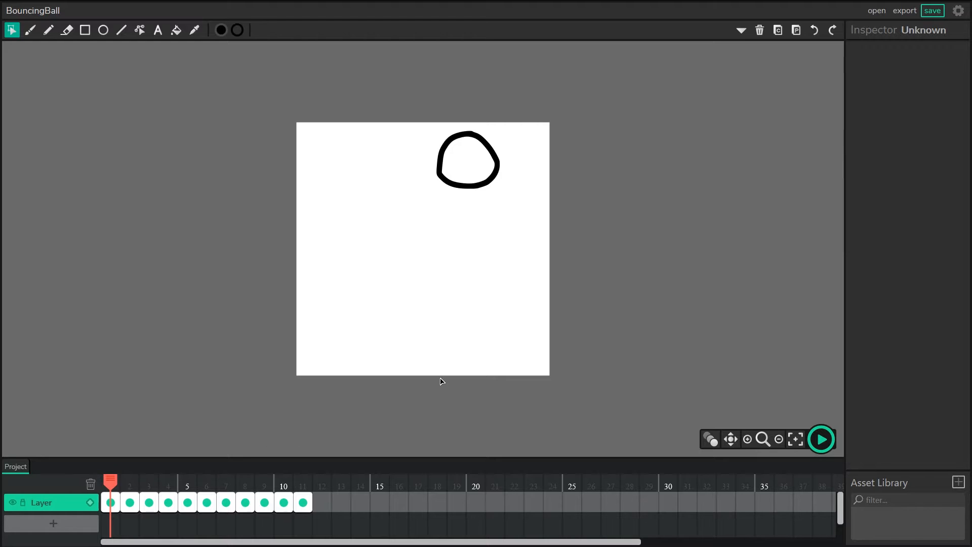
# Step: Play the eleven-frame ball animation on the new square canvas, then stop it
pyautogui.click(819, 438)
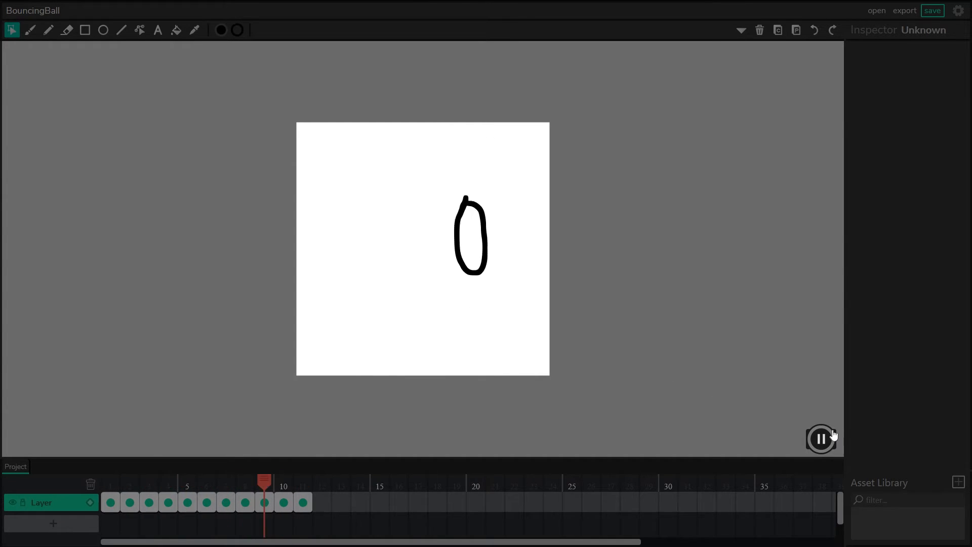
pyautogui.click(820, 439)
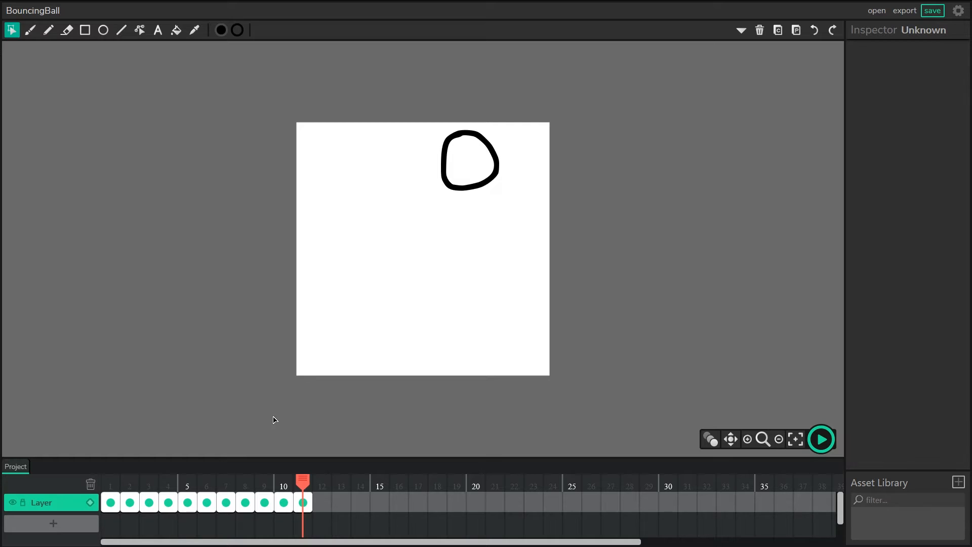
pyautogui.moveTo(731, 223)
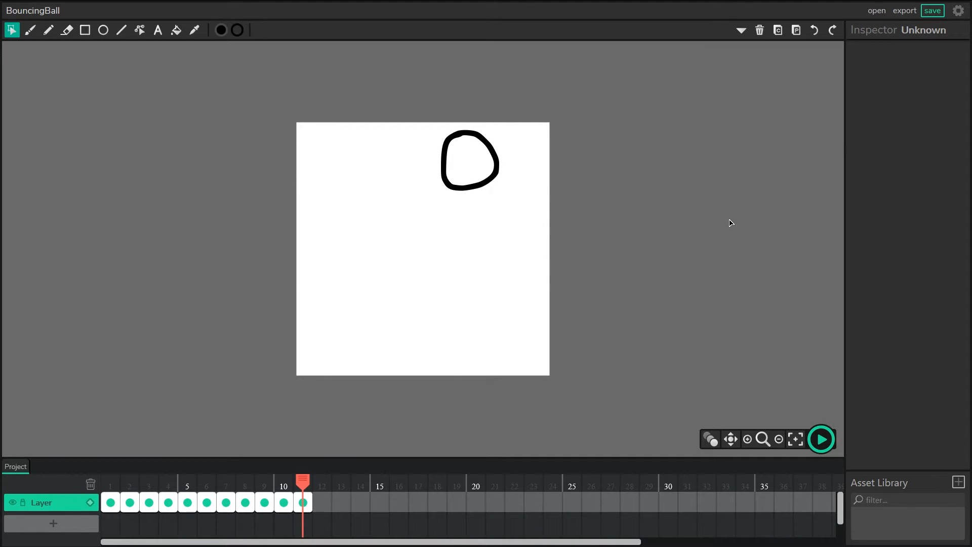
# Step: Save the project settings at 500×500 with 24 FPS and play the ball animation
pyautogui.click(957, 11)
pyautogui.write('24')
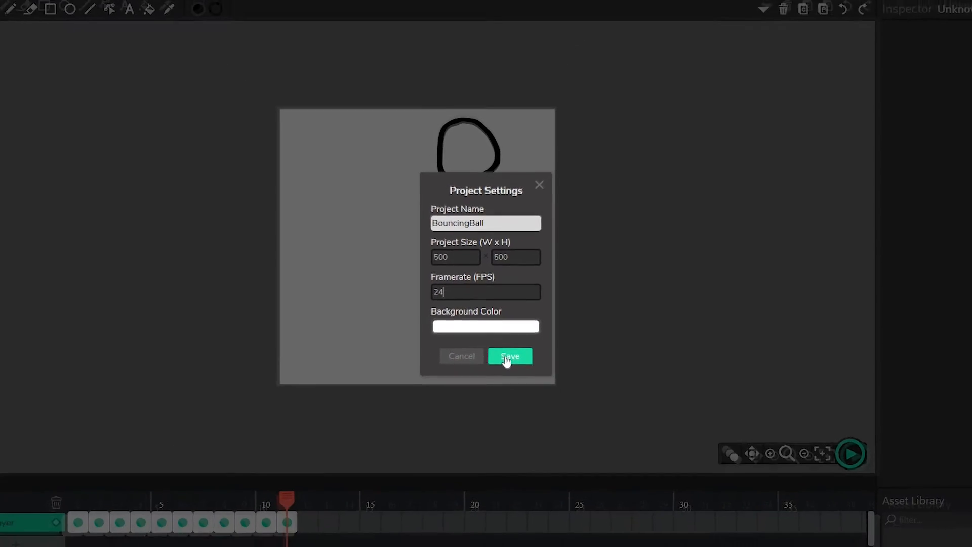
pyautogui.click(509, 356)
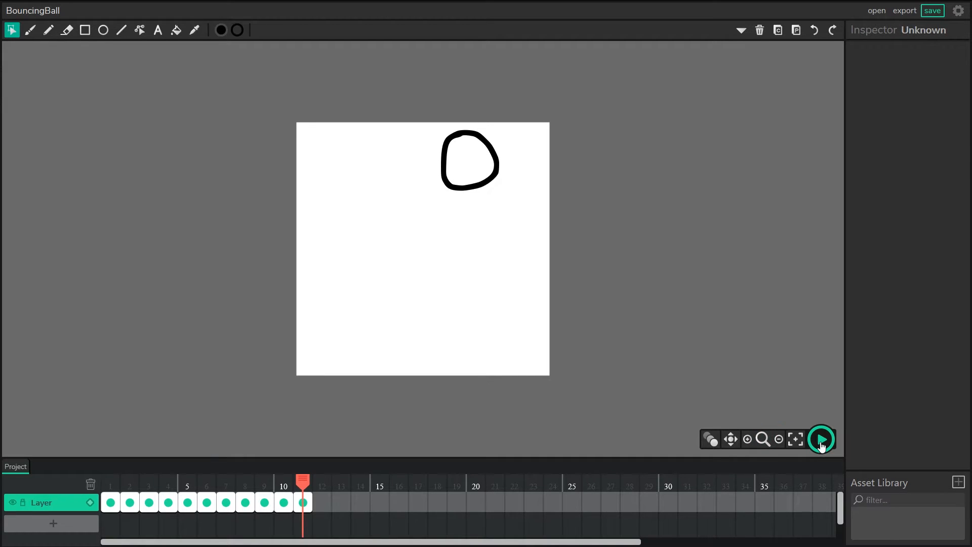
pyautogui.click(820, 439)
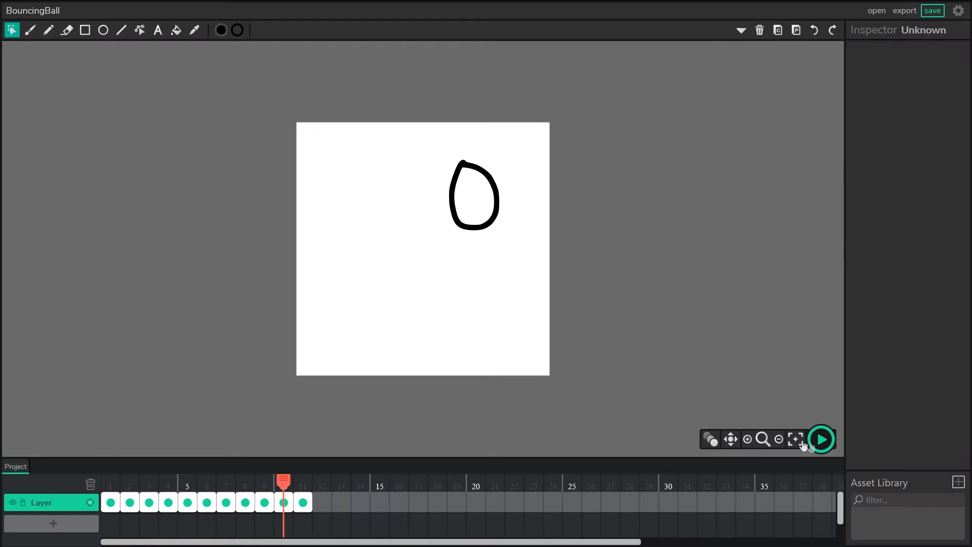
# Step: Set the framerate to 6 FPS, save, and stop the slower playback
pyautogui.click(957, 11)
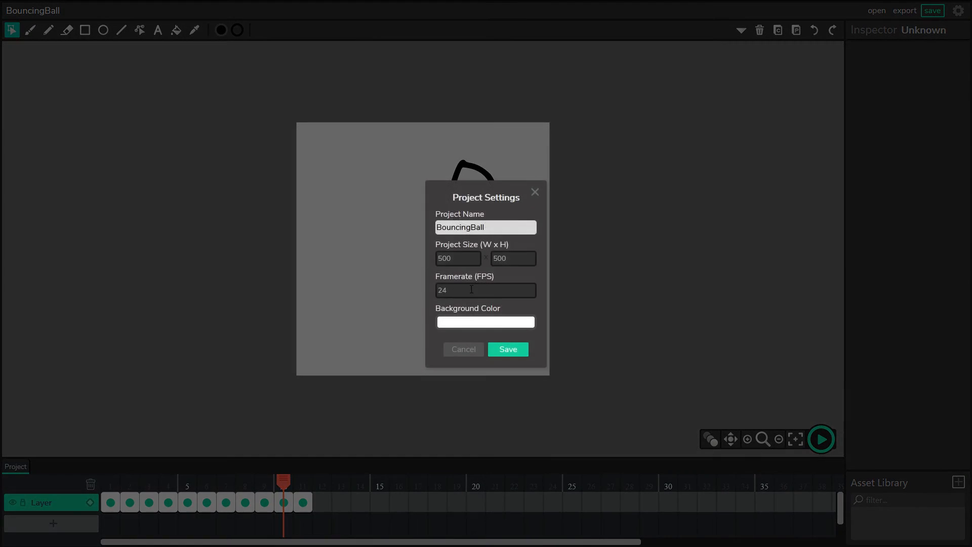
pyautogui.write('6')
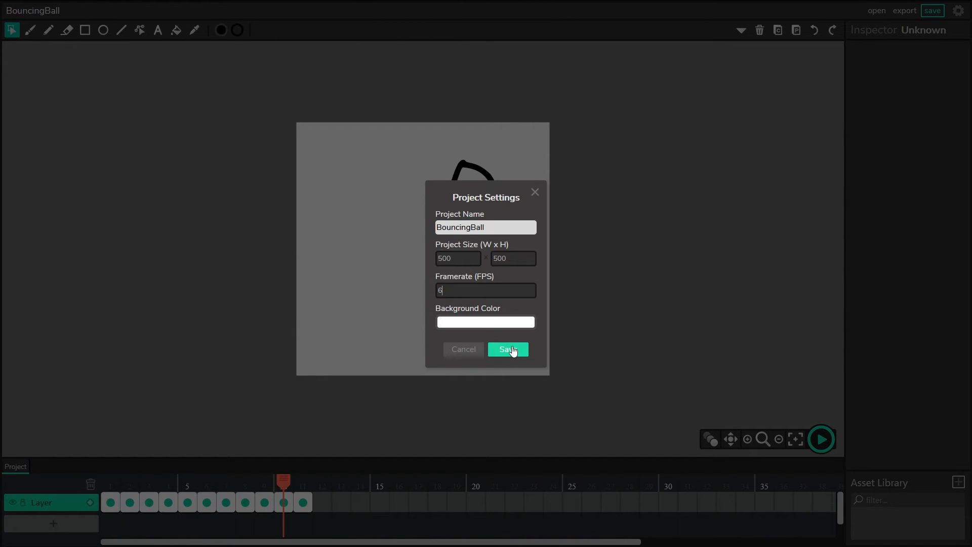
pyautogui.click(507, 350)
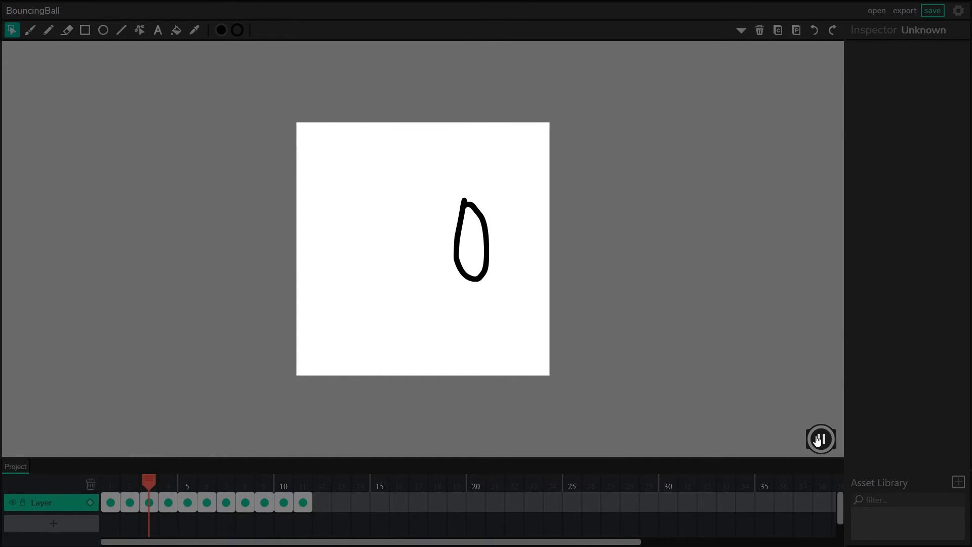
pyautogui.click(820, 439)
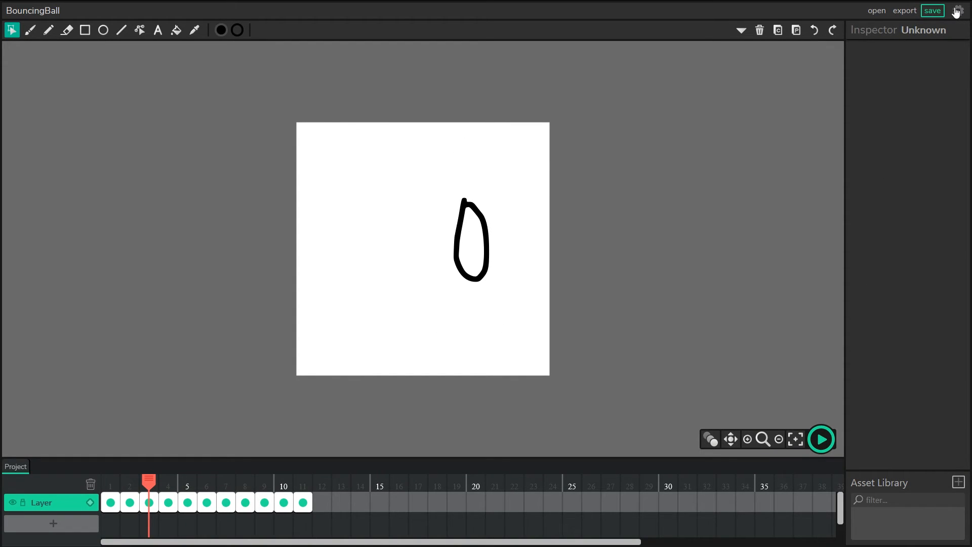
# Step: Set the project background colour to a light blue in Project Settings and save
pyautogui.click(957, 10)
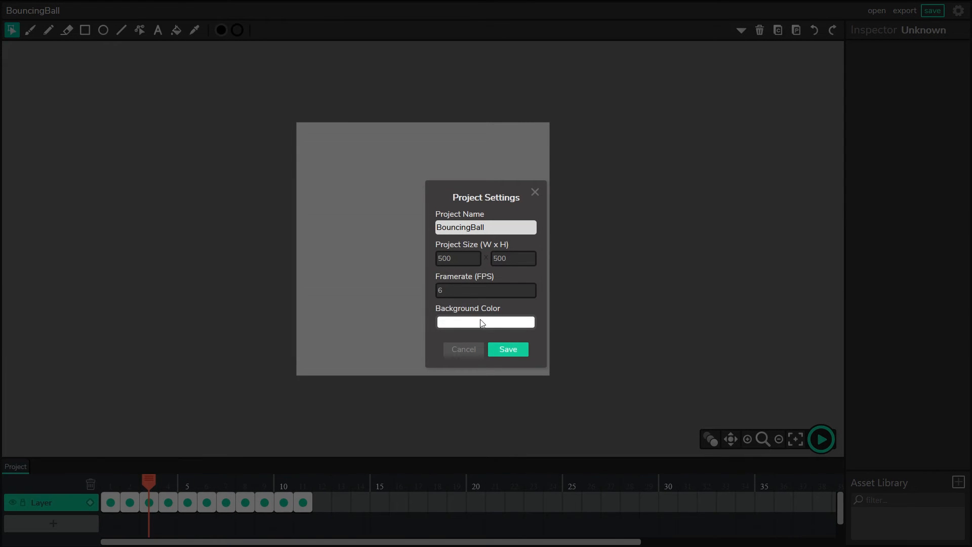
pyautogui.click(485, 322)
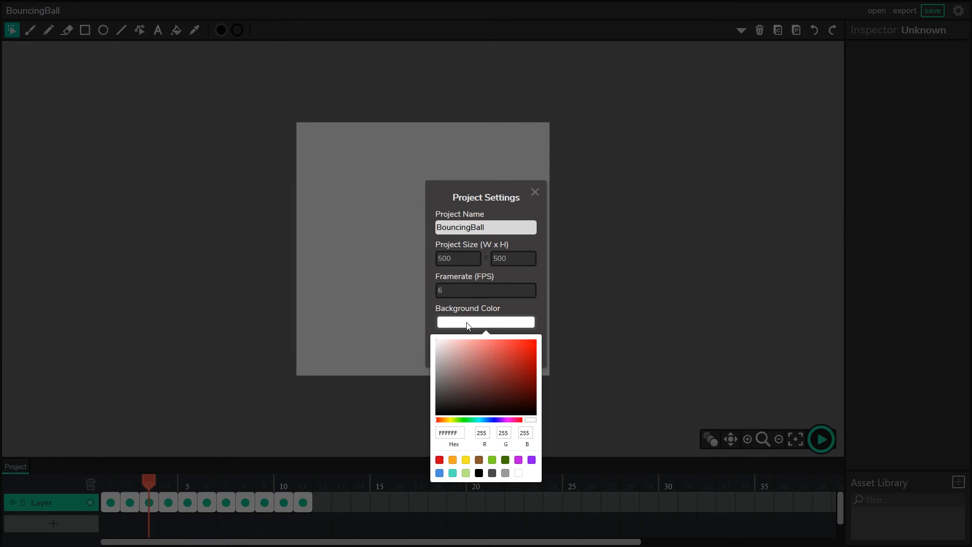
pyautogui.click(469, 420)
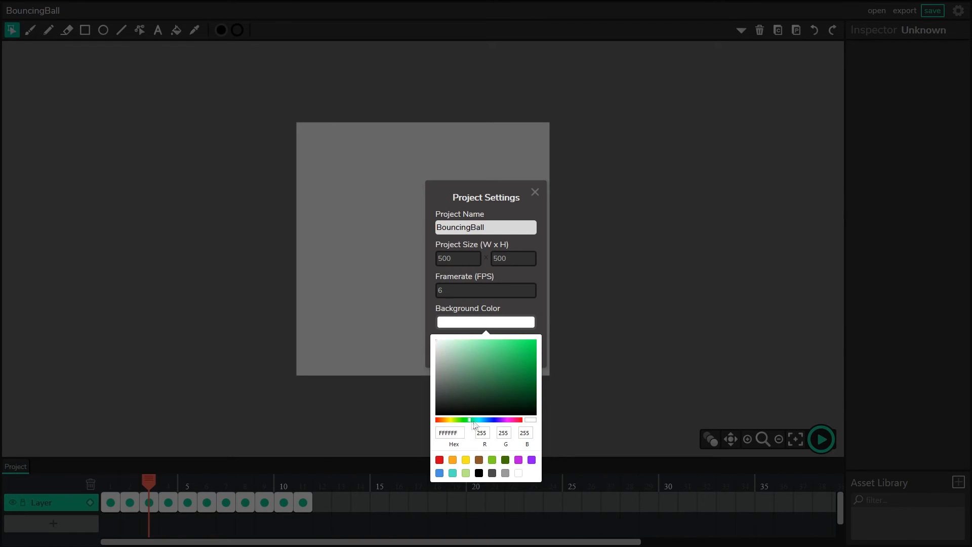
pyautogui.click(488, 347)
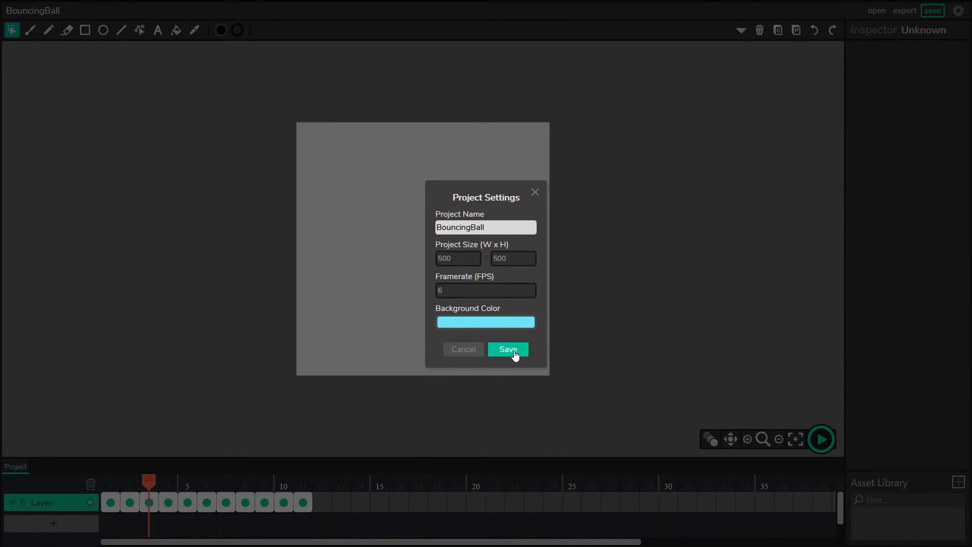
pyautogui.click(508, 350)
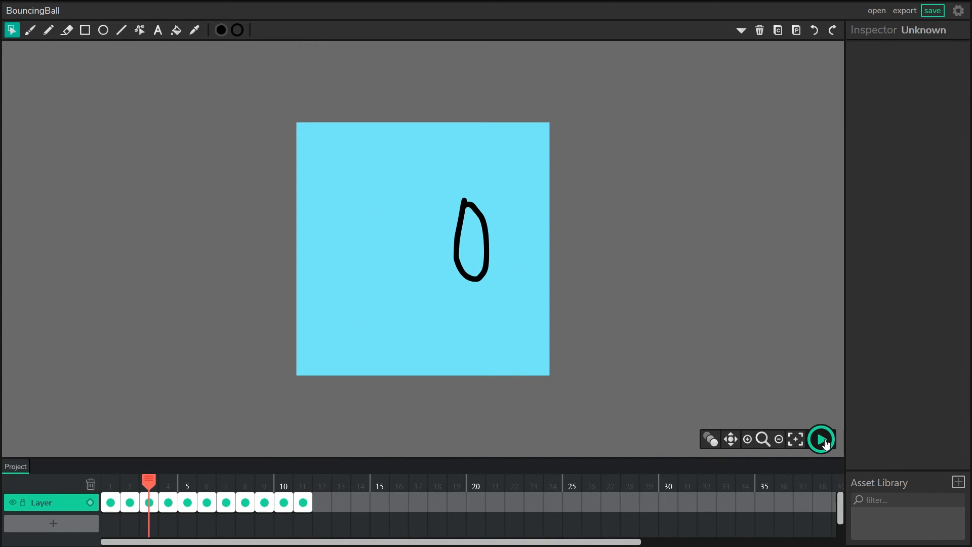
# Step: Play the animation on the light blue canvas, then pause it
pyautogui.click(822, 439)
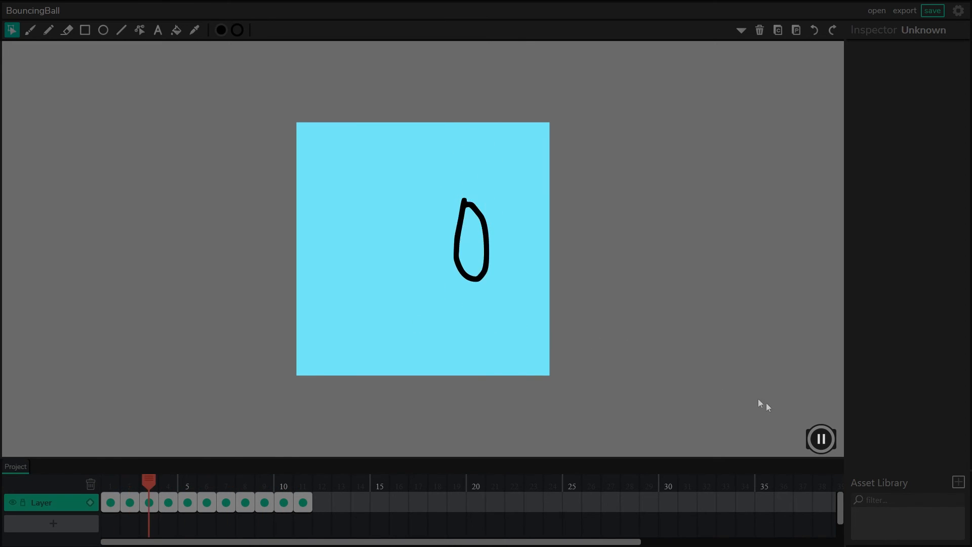
pyautogui.click(820, 439)
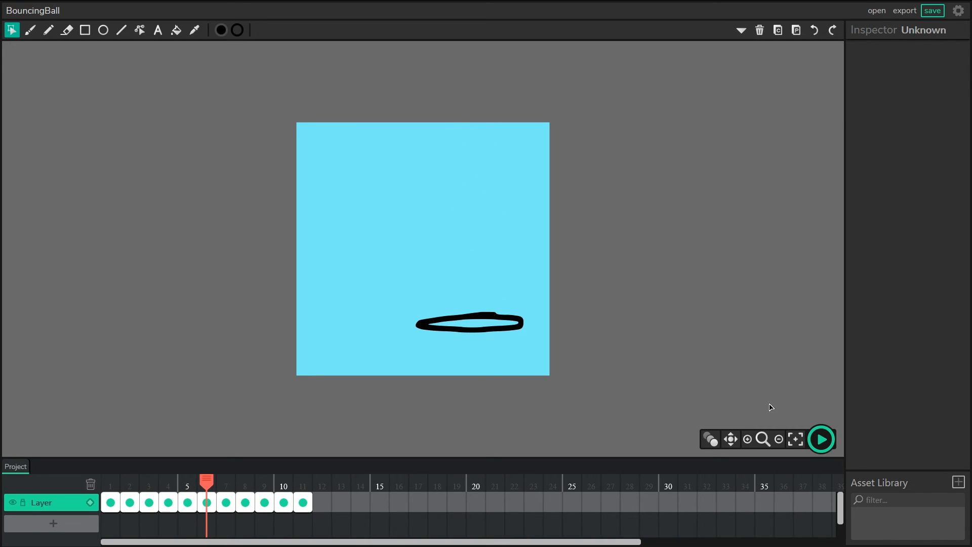